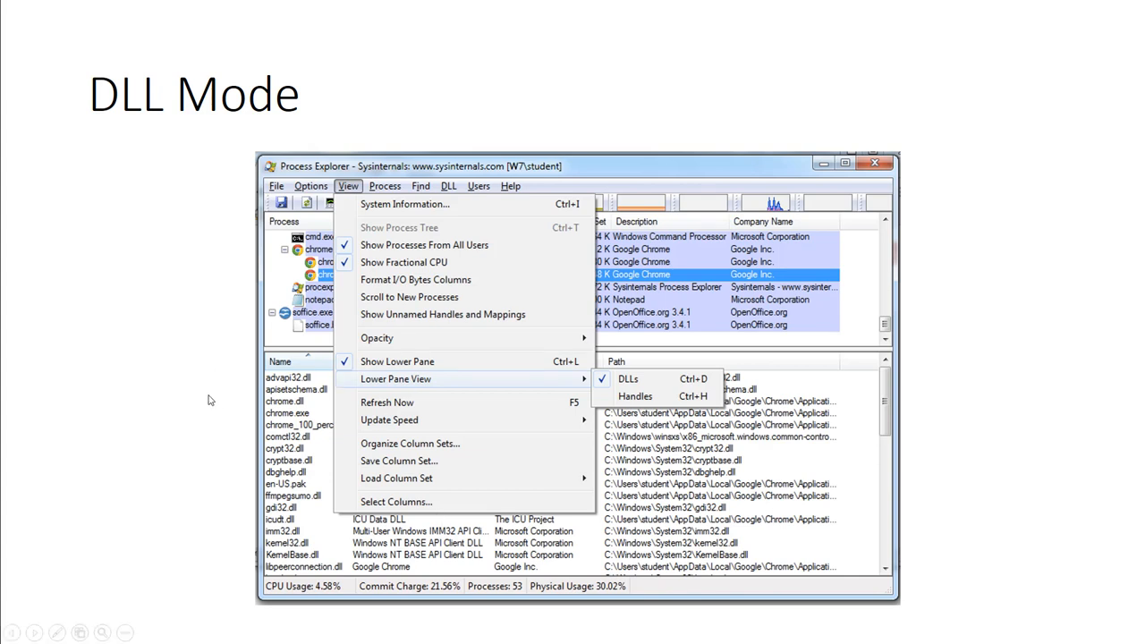
pyautogui.moveTo(905, 374)
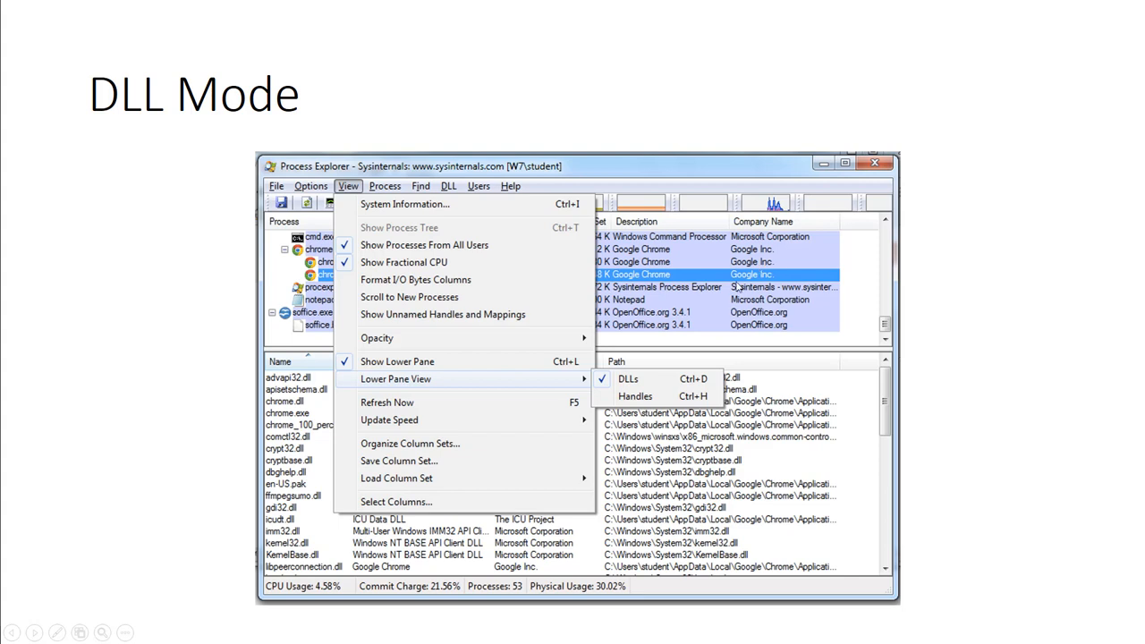
pyautogui.moveTo(611, 397)
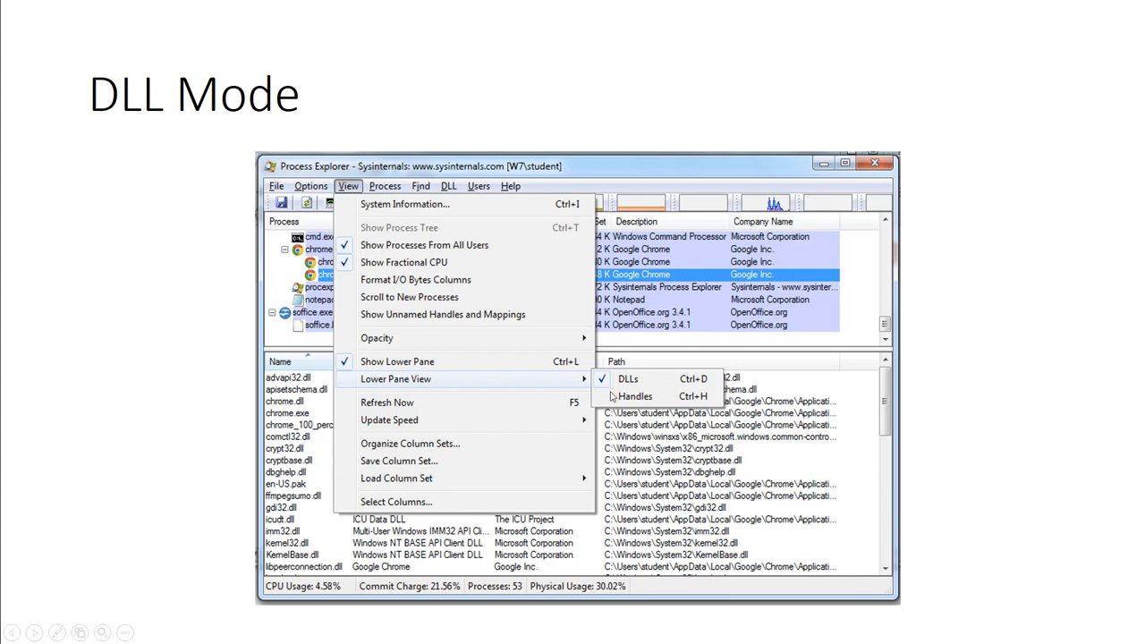
pyautogui.moveTo(411, 394)
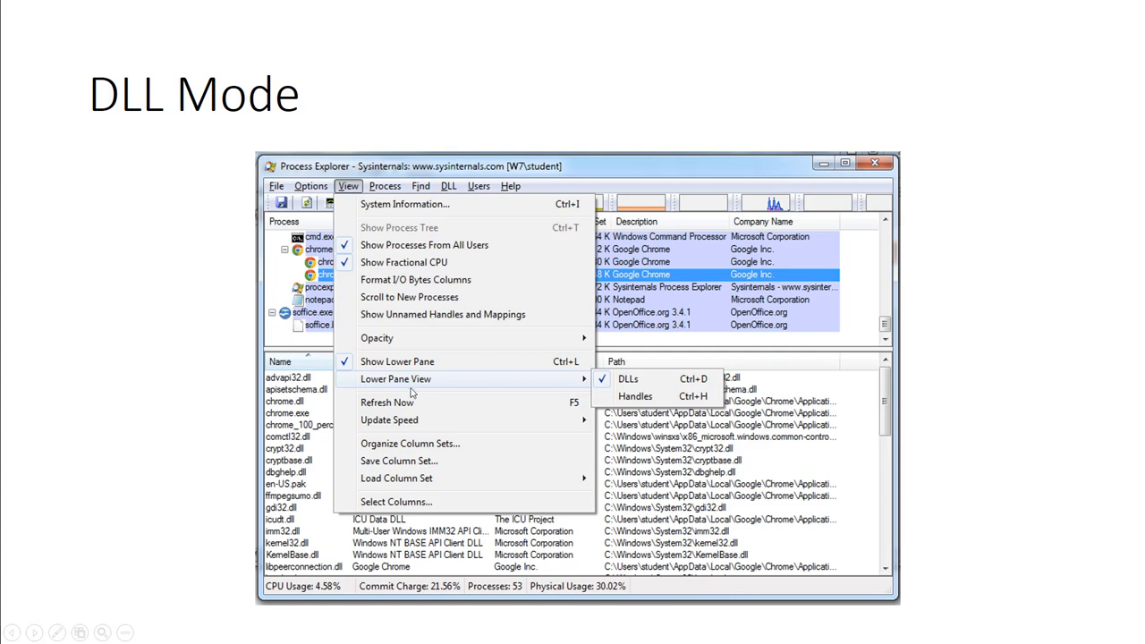
pyautogui.moveTo(326, 389)
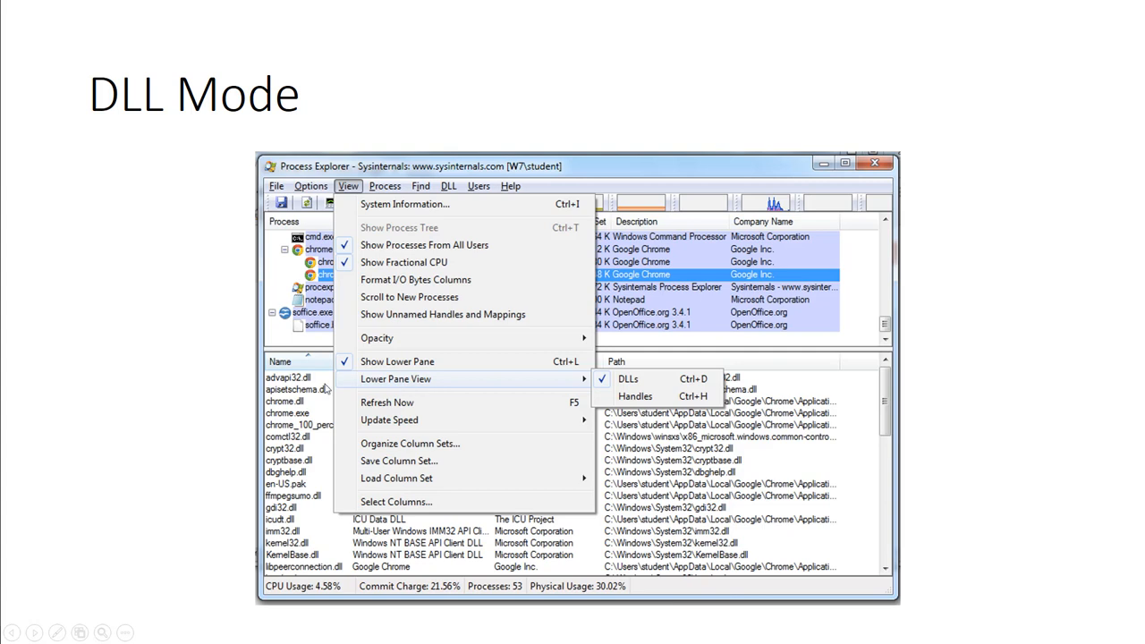
pyautogui.moveTo(581, 442)
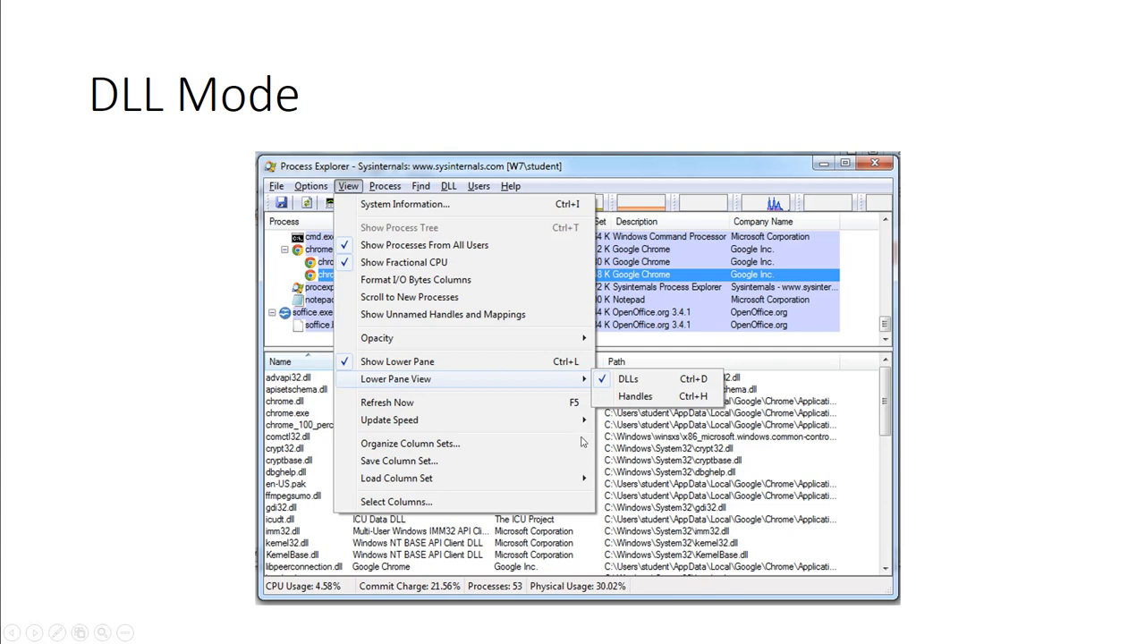
pyautogui.moveTo(93, 438)
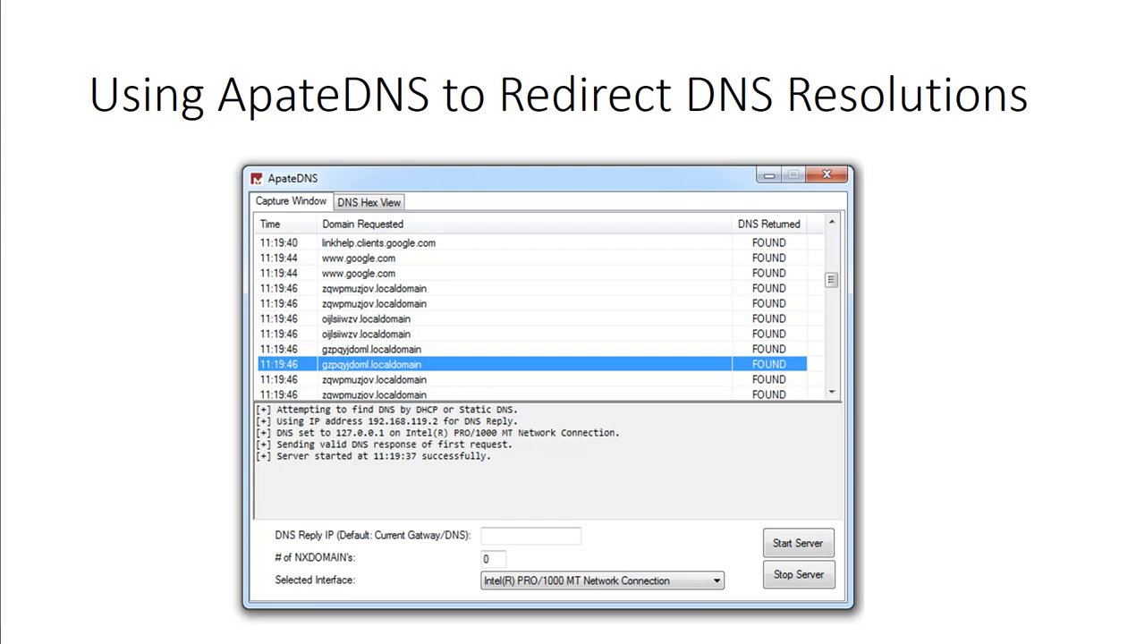
pyautogui.press('Right')
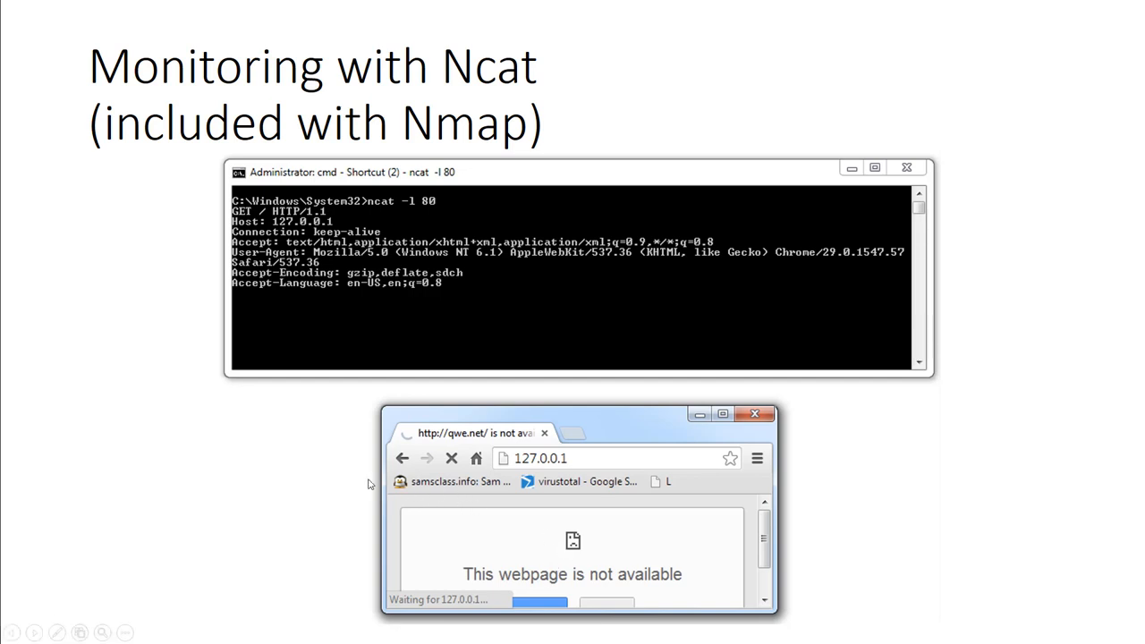
pyautogui.moveTo(450, 497)
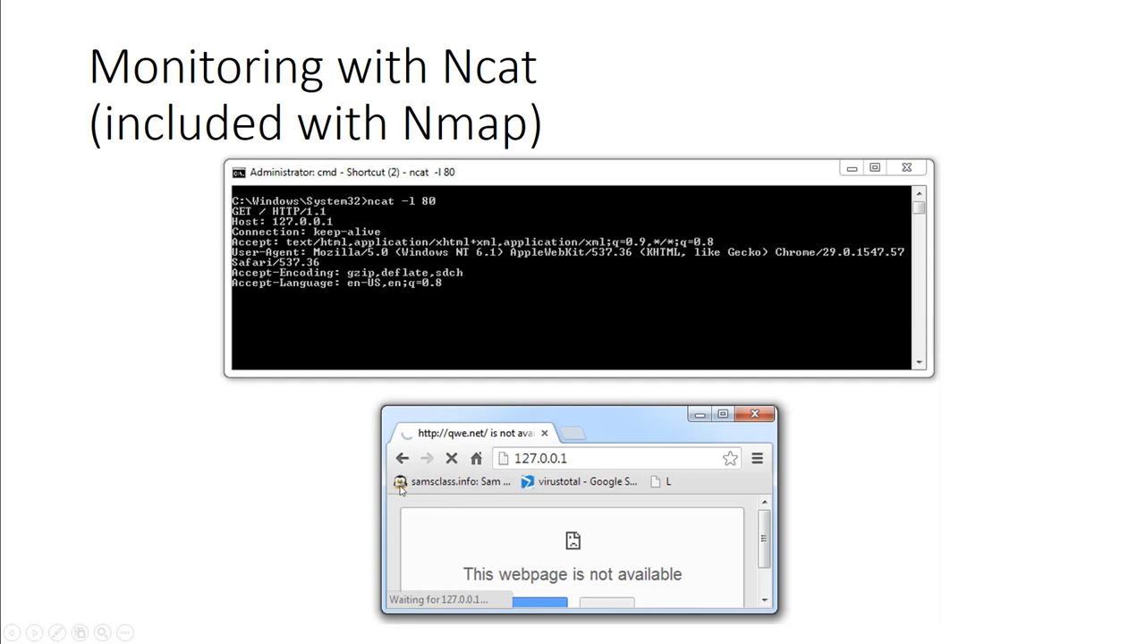
pyautogui.moveTo(383, 476)
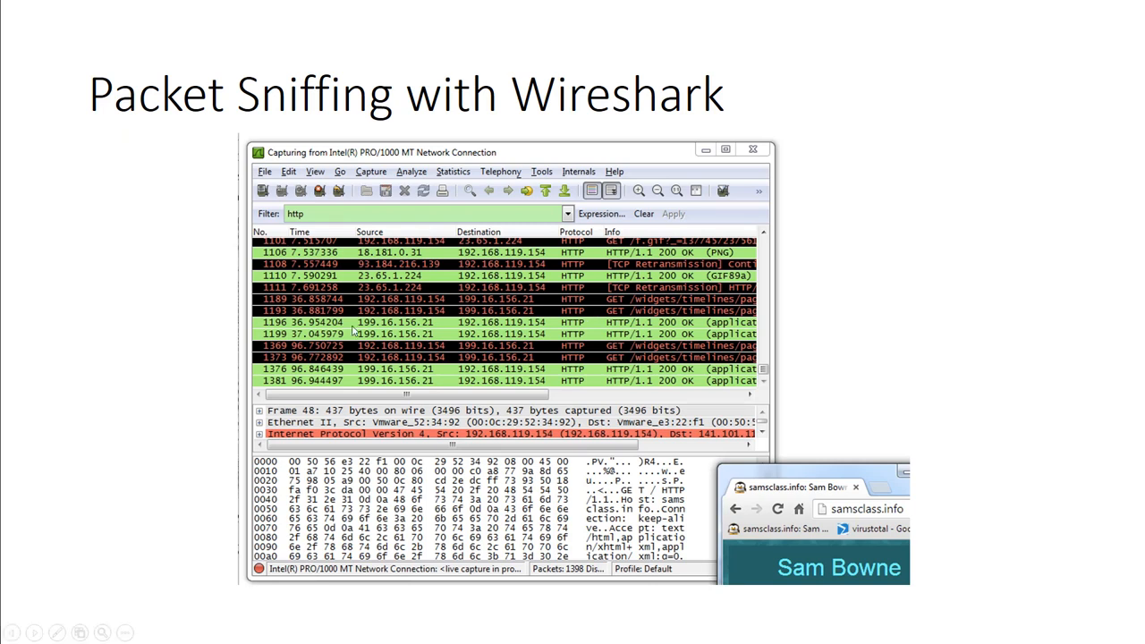
pyautogui.moveTo(517, 249)
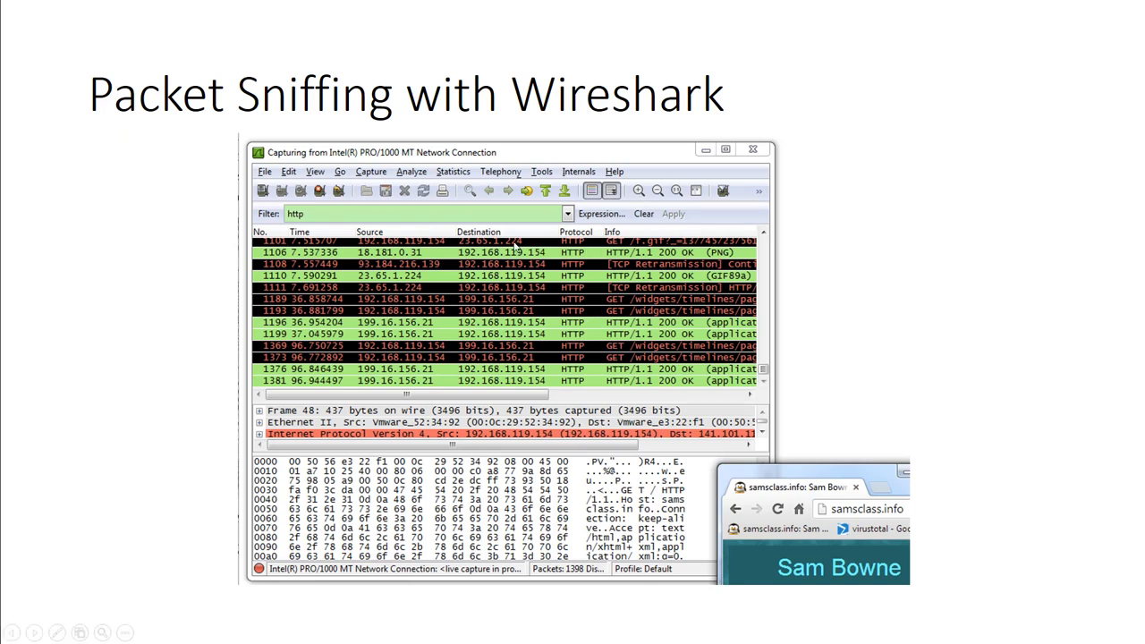
pyautogui.moveTo(930, 458)
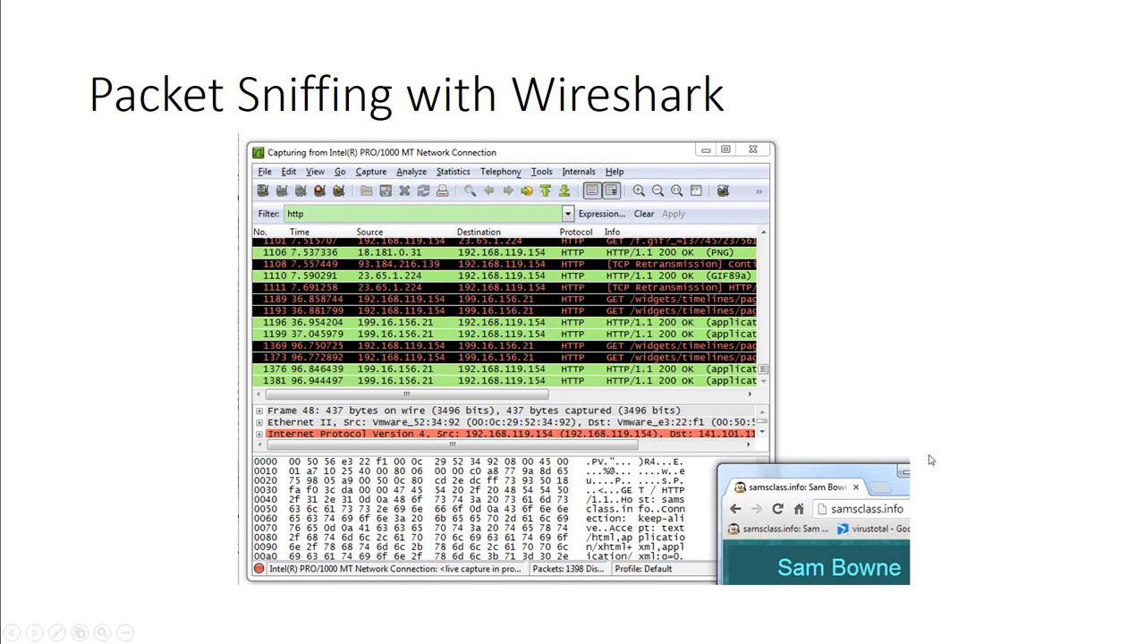
pyautogui.moveTo(762, 512)
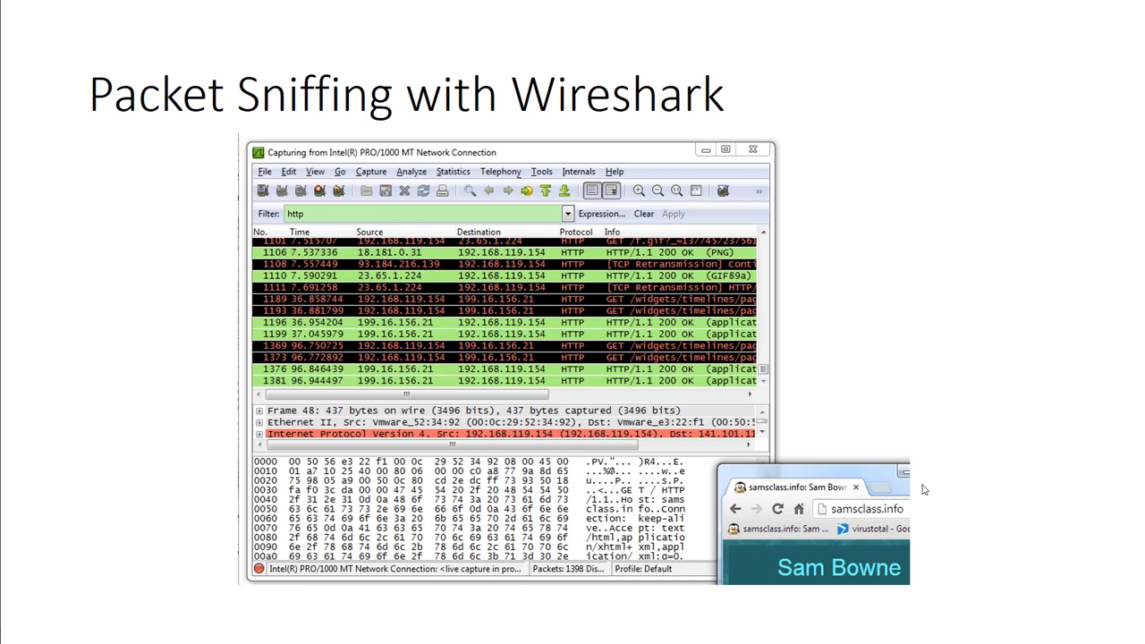
pyautogui.moveTo(812, 499)
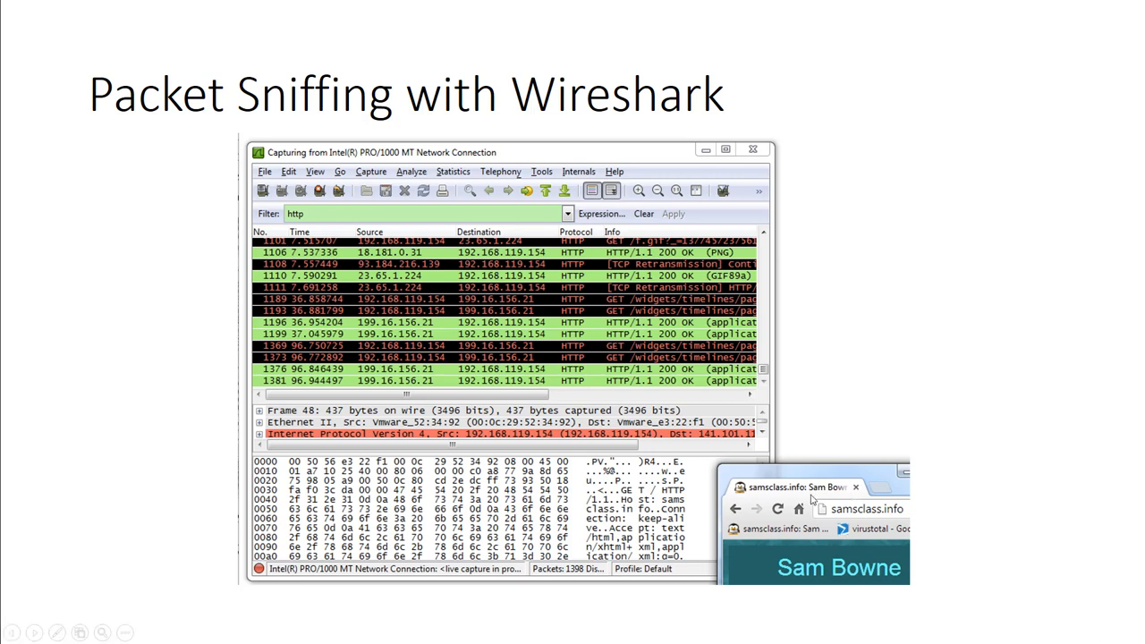
pyautogui.moveTo(819, 527)
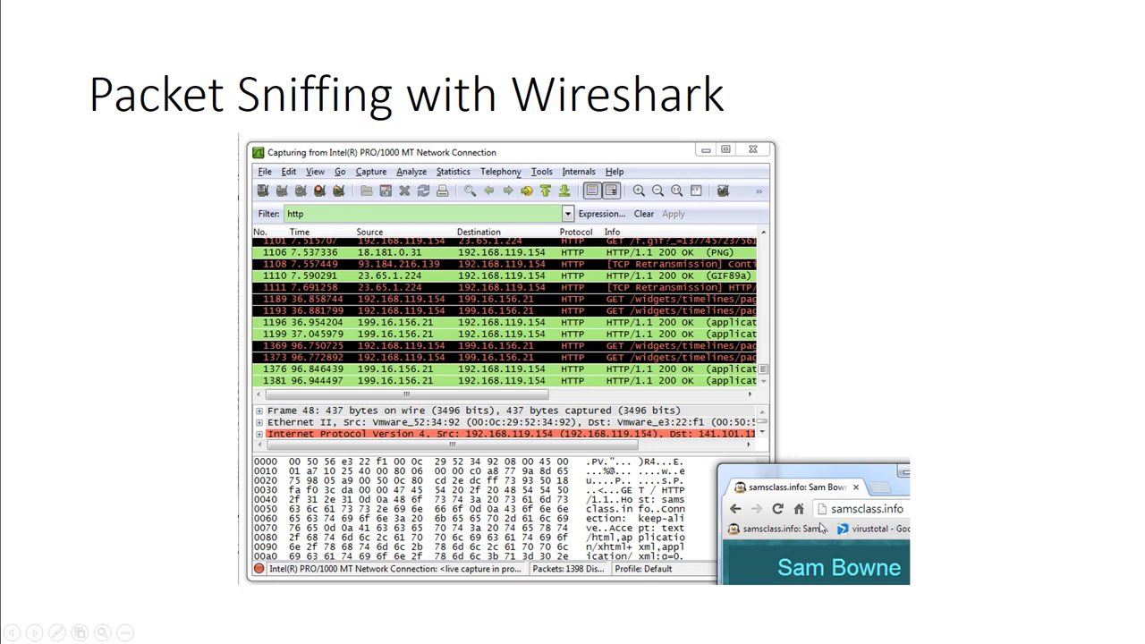
pyautogui.moveTo(823, 526)
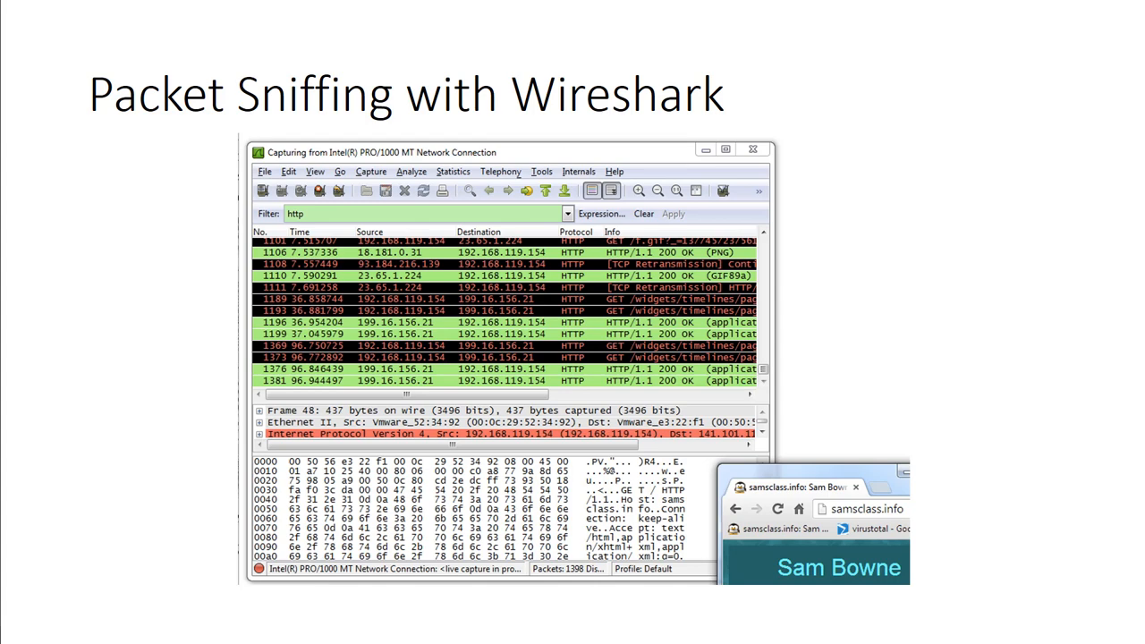
# - Advance the slideshow to the Follow TCP Stream slide with the HTTP request and PNG response
pyautogui.press('Right')
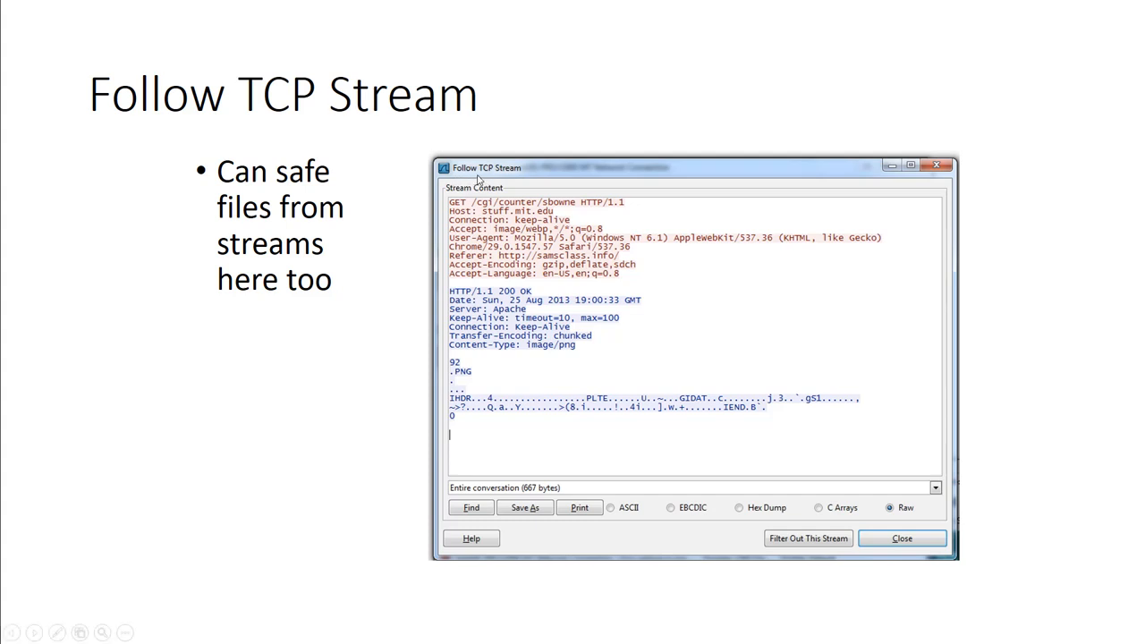
pyautogui.moveTo(504, 177)
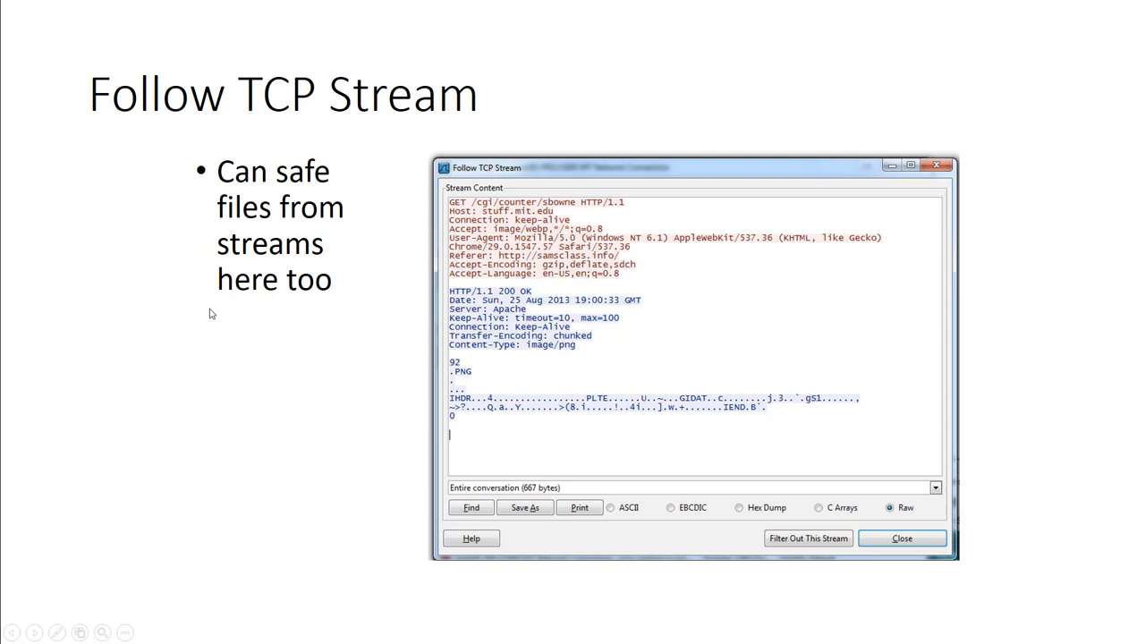
pyautogui.moveTo(68, 294)
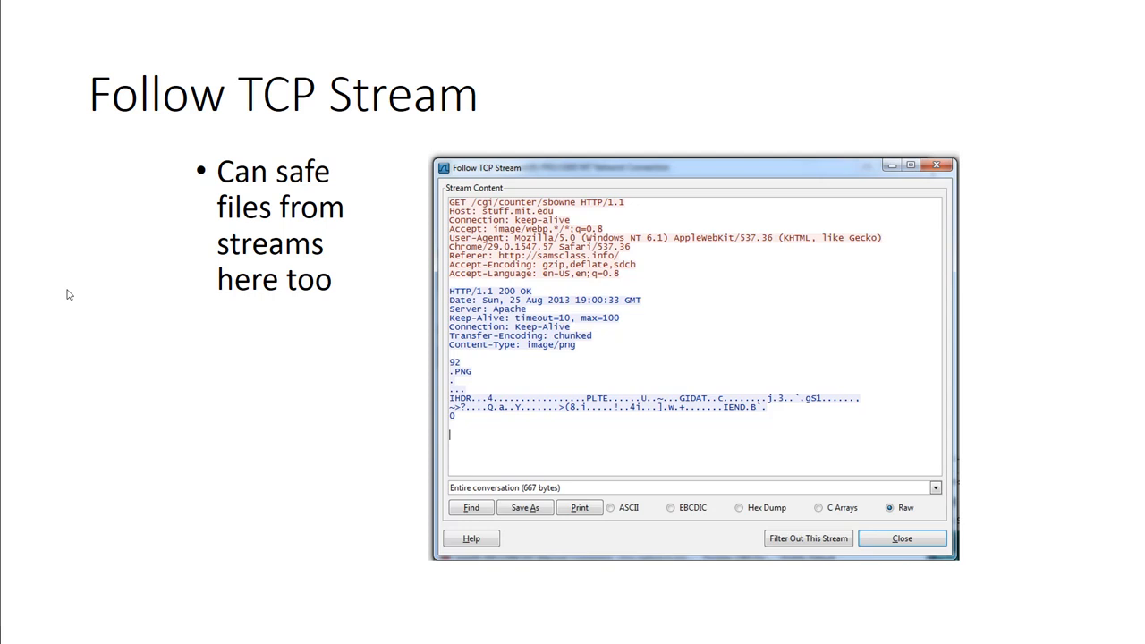
# - Advance the slideshow to the inetsim slide with the Kali terminal and Windows DNS settings
pyautogui.press('Right')
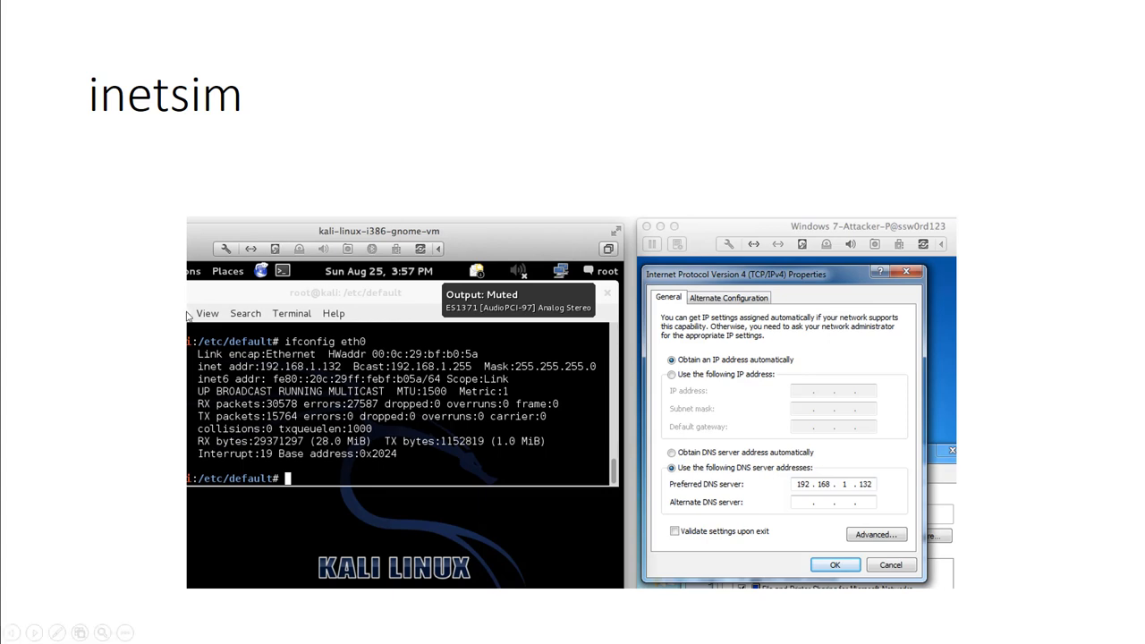
pyautogui.moveTo(215, 159)
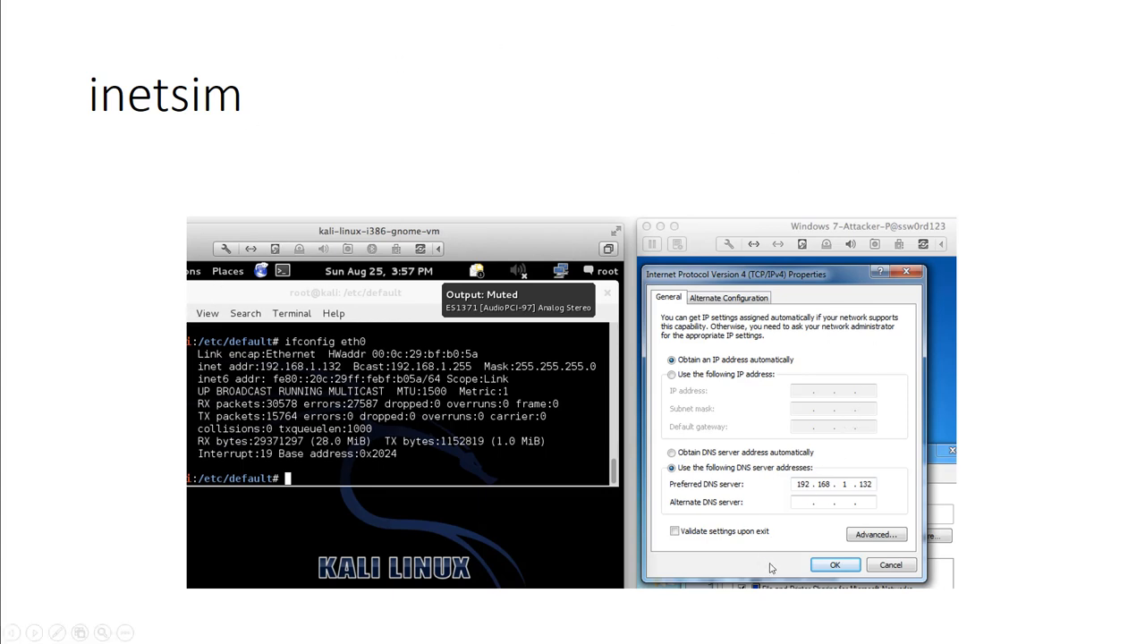
pyautogui.moveTo(433, 471)
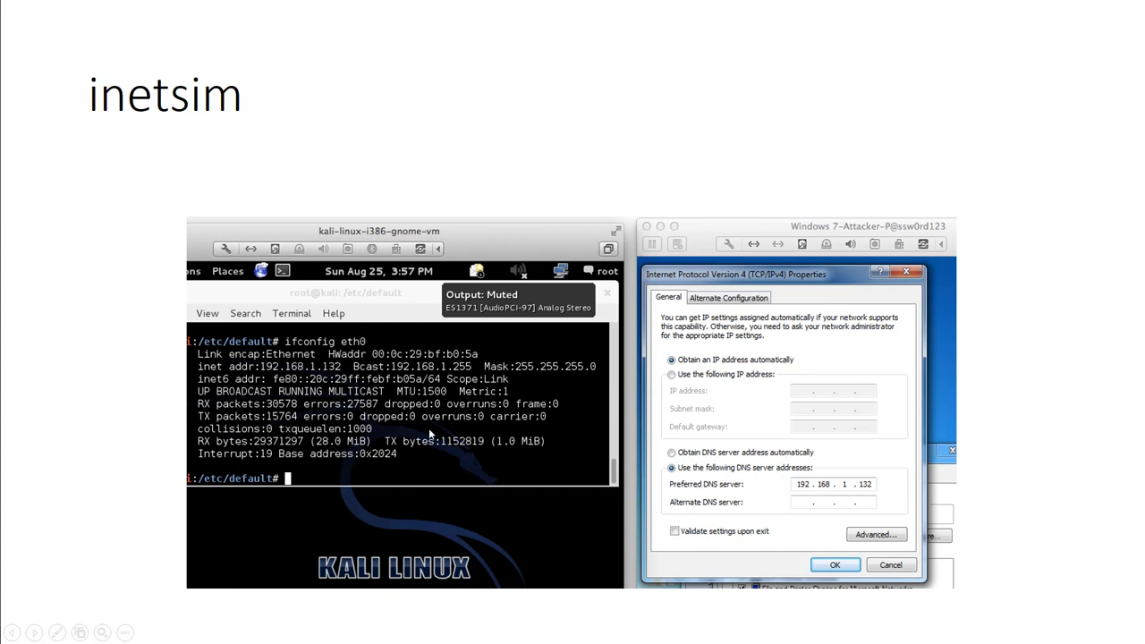
pyautogui.moveTo(211, 136)
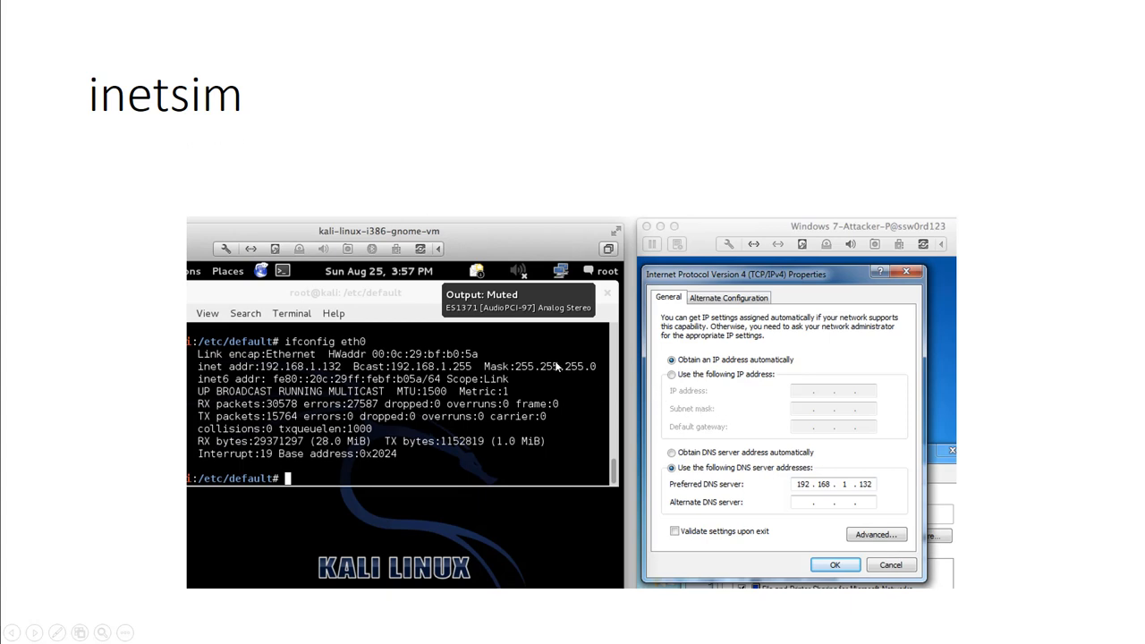
pyautogui.moveTo(337, 426)
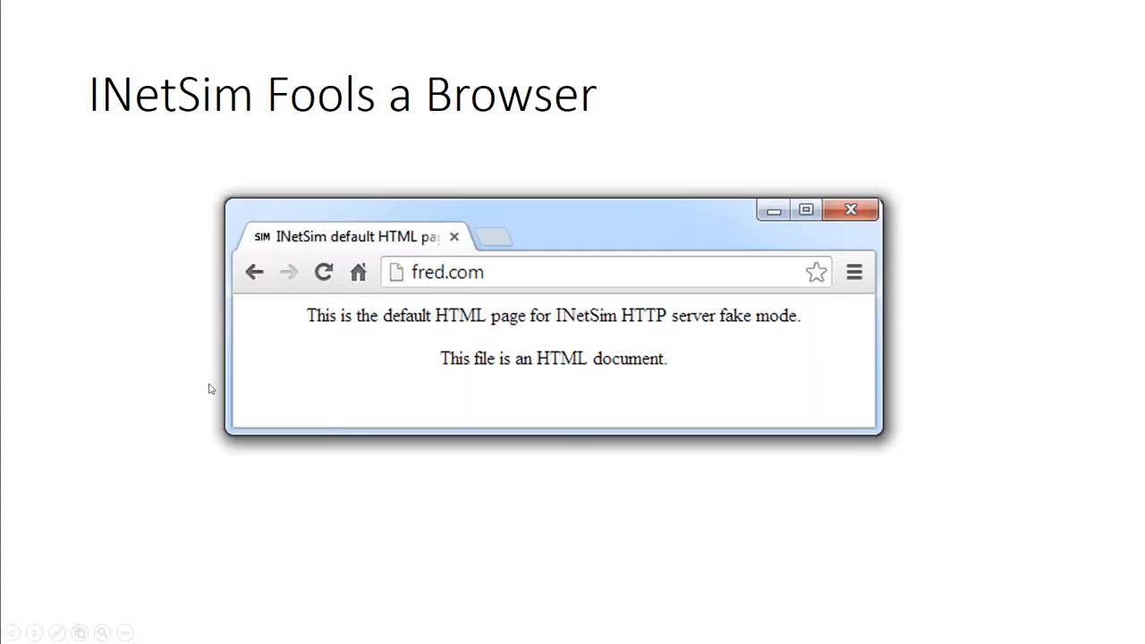
pyautogui.moveTo(486, 374)
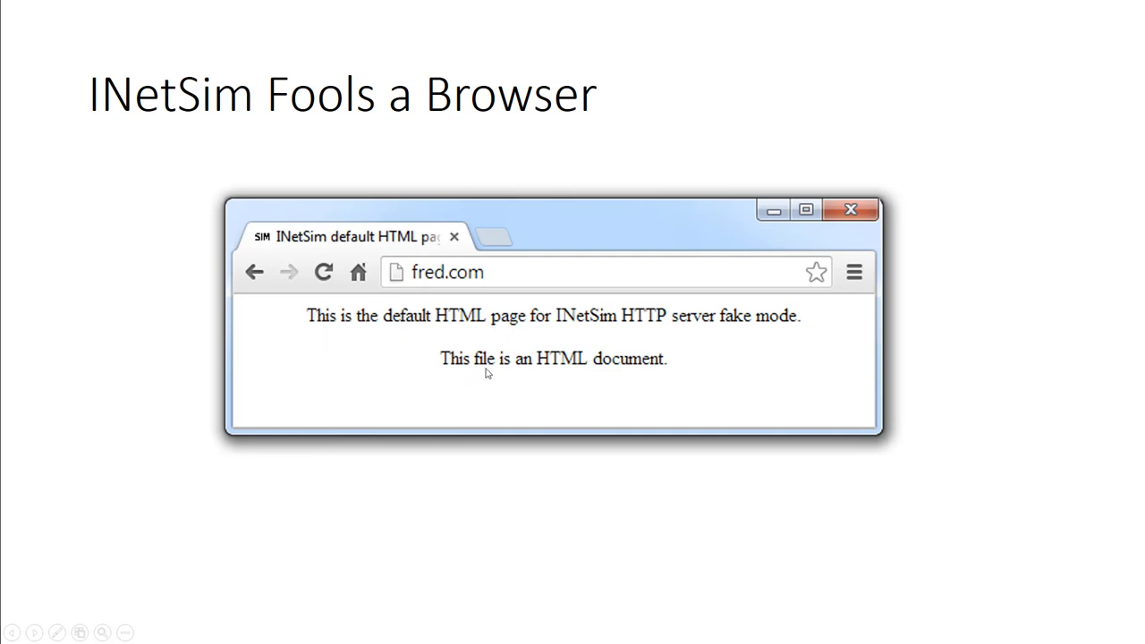
pyautogui.moveTo(681, 350)
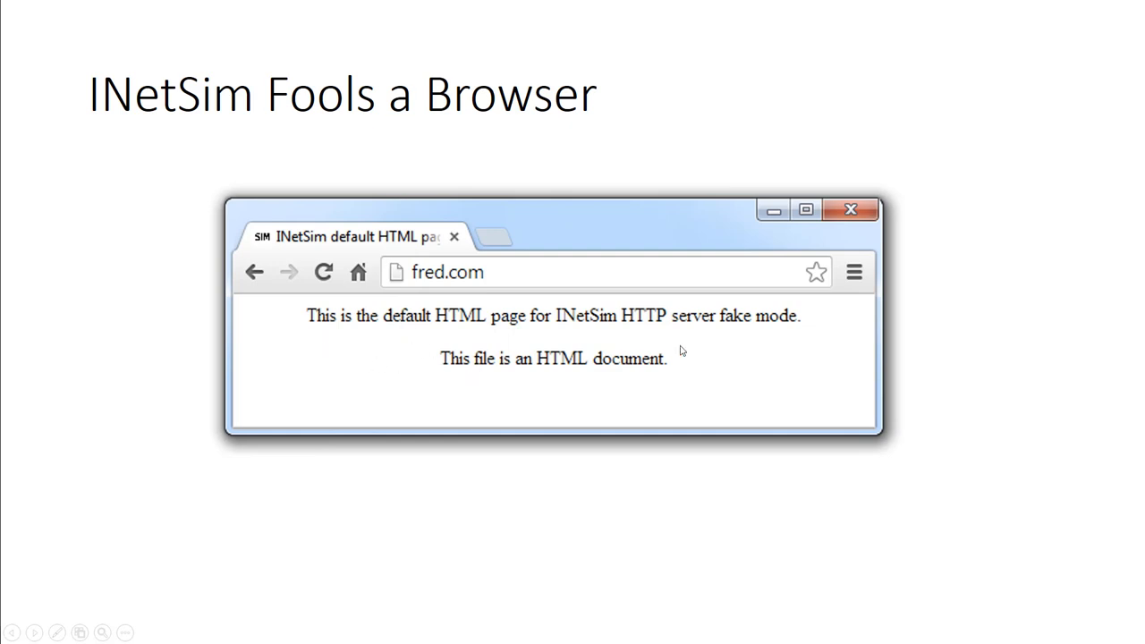
pyautogui.moveTo(501, 441)
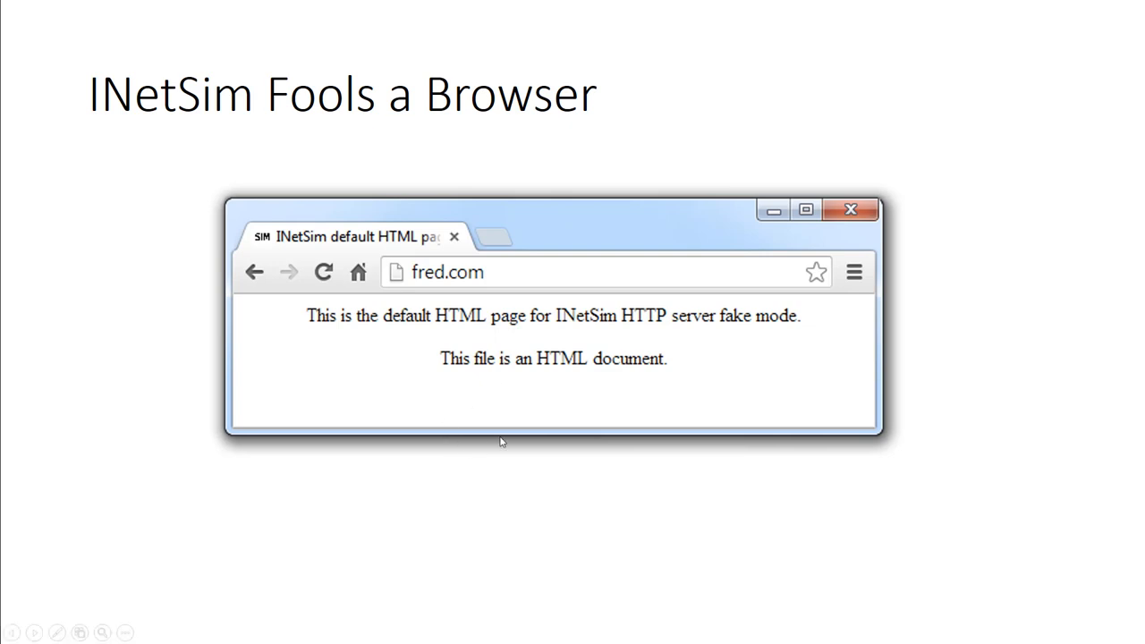